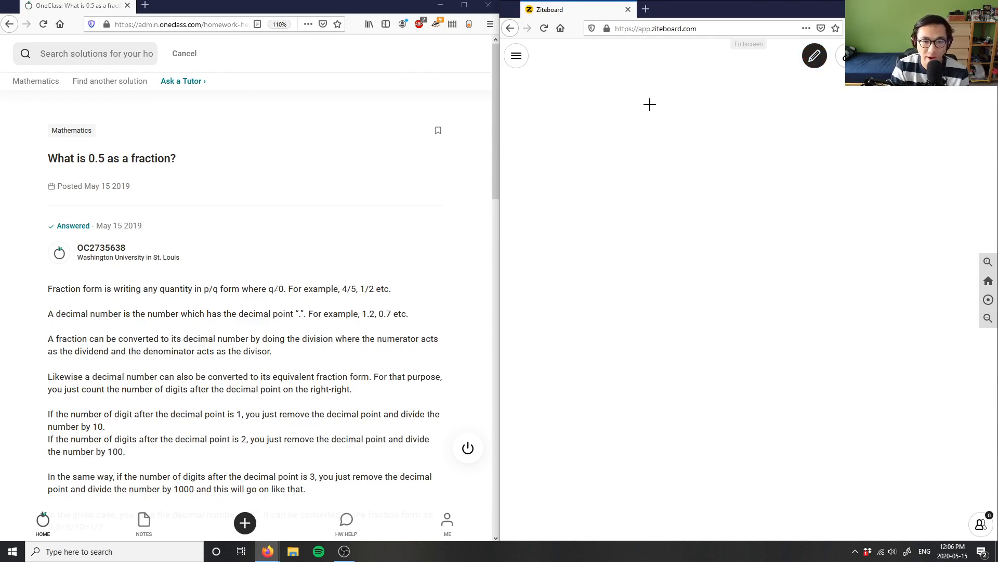
{"action": "mouse_move", "coordinate": [524, 148]}
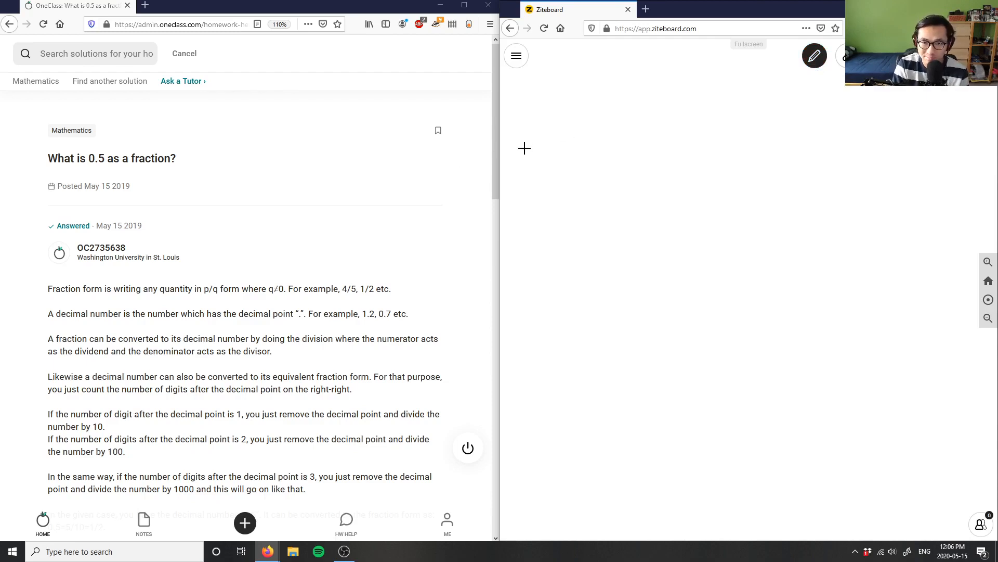
{"action": "mouse_move", "coordinate": [521, 157]}
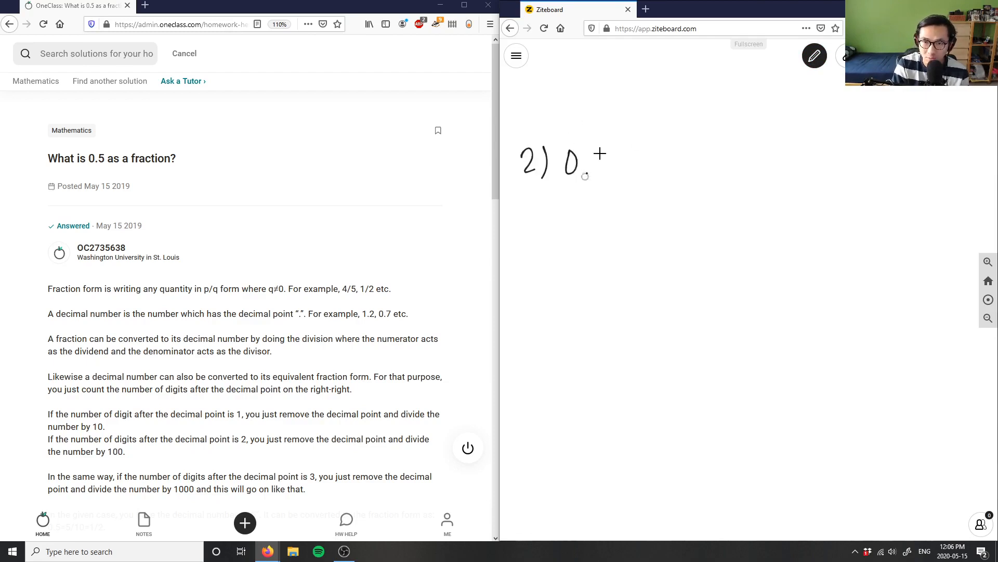
Handwrite "0.5" and "as a fraction?" after the question number in black
{"action": "left_click_drag", "start_coordinate": [592, 162], "coordinate": [688, 172]}
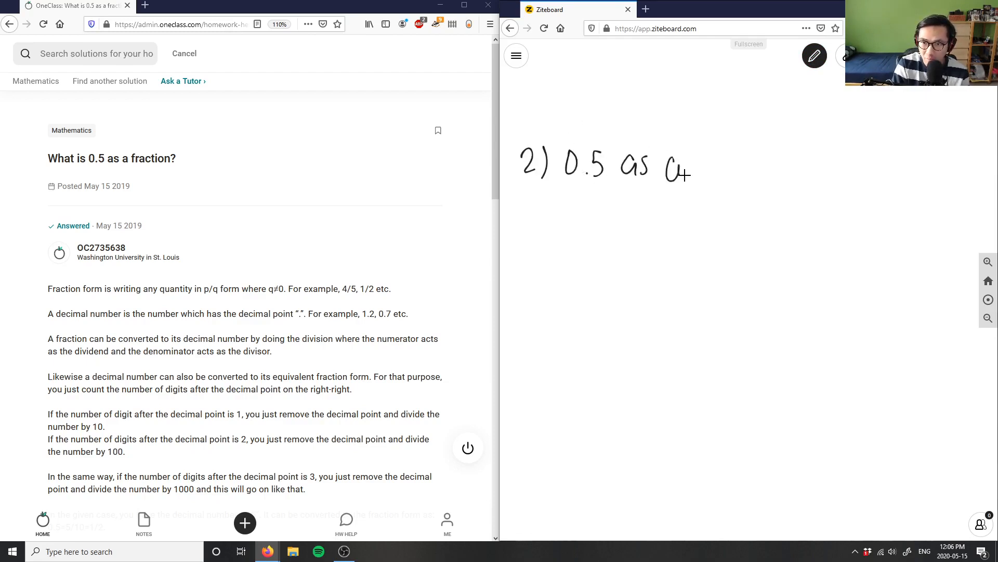
{"action": "left_click_drag", "start_coordinate": [709, 160], "coordinate": [764, 172]}
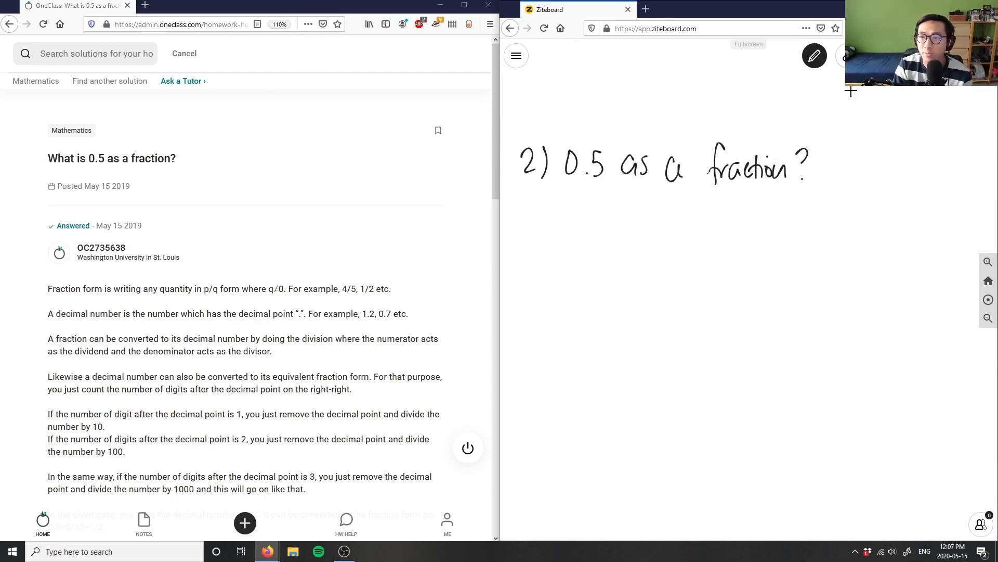
In blue ink, label 0.5 "decimal", then remove the mistaken "whole number" note
{"action": "left_click", "coordinate": [814, 56]}
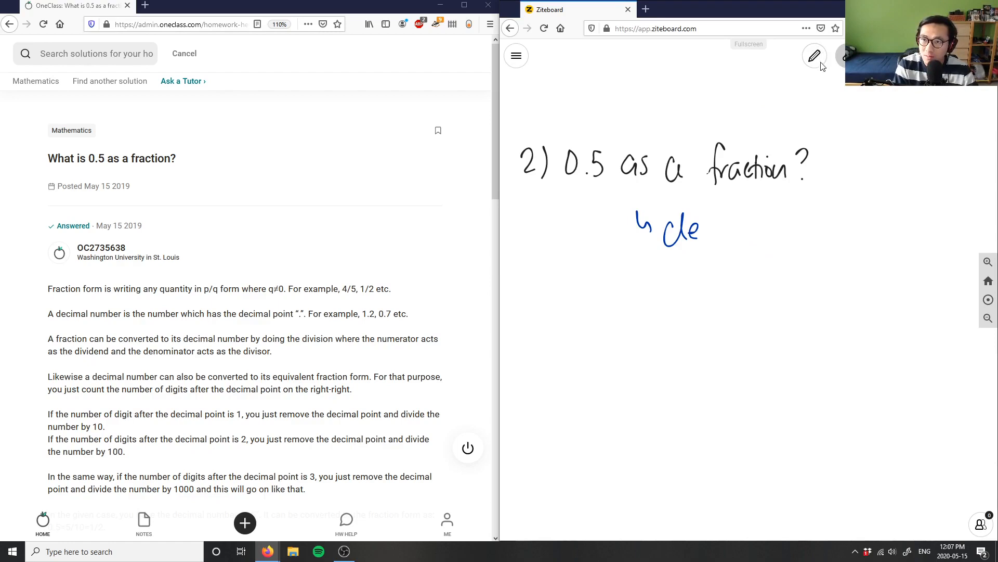
{"action": "left_click_drag", "start_coordinate": [700, 230], "coordinate": [748, 241]}
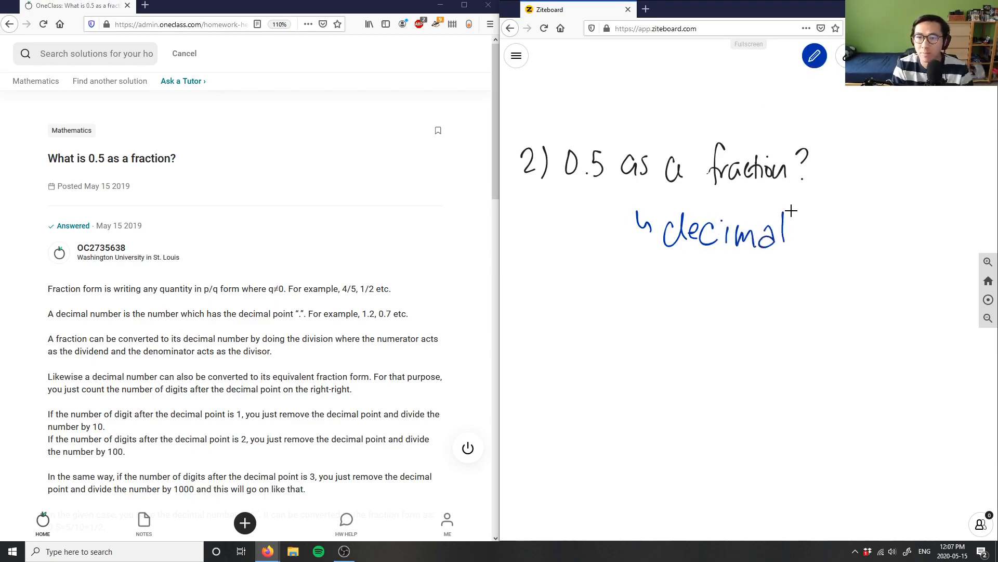
{"action": "mouse_move", "coordinate": [742, 211]}
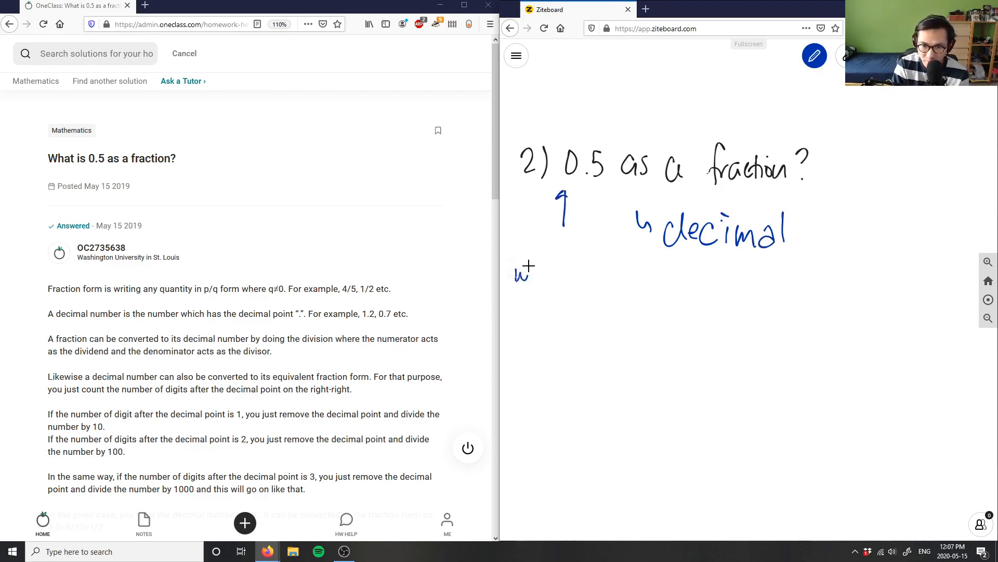
{"action": "left_click_drag", "start_coordinate": [516, 270], "coordinate": [563, 315]}
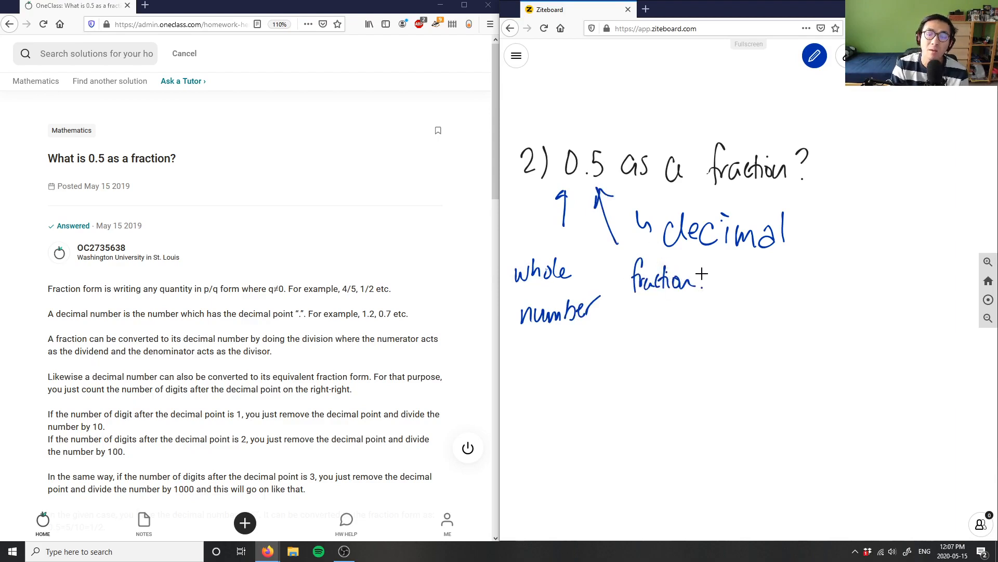
{"action": "left_click", "coordinate": [814, 55]}
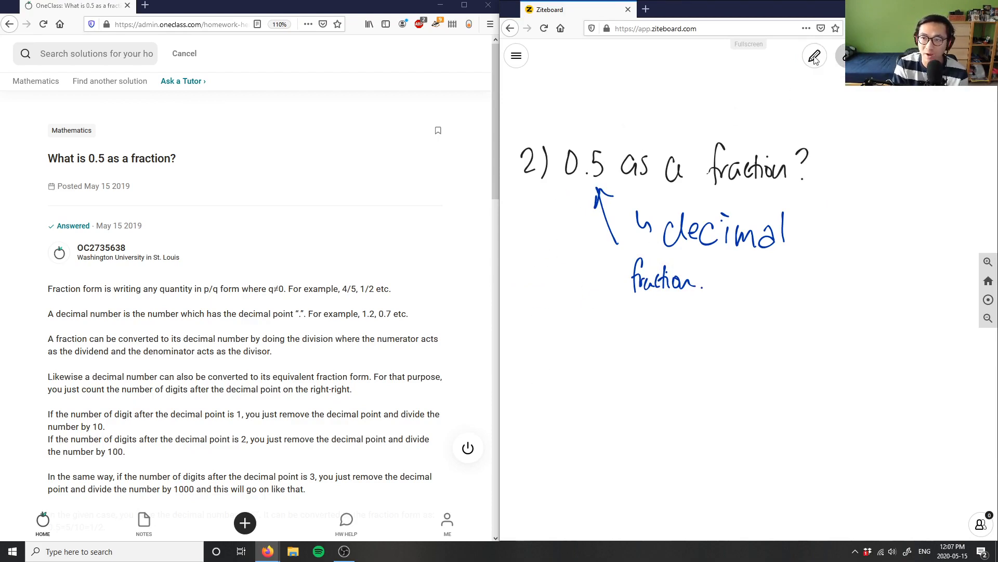
Draw the black fraction bar for 0.5 = 5/10, with a red 10's place note
{"action": "left_click", "coordinate": [814, 56]}
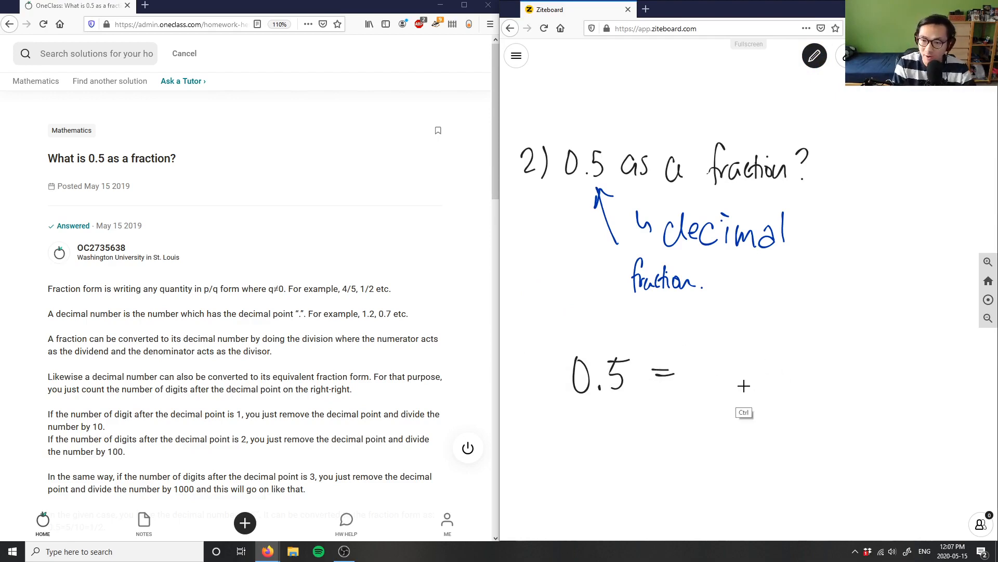
{"action": "left_click_drag", "start_coordinate": [723, 372], "coordinate": [789, 372]}
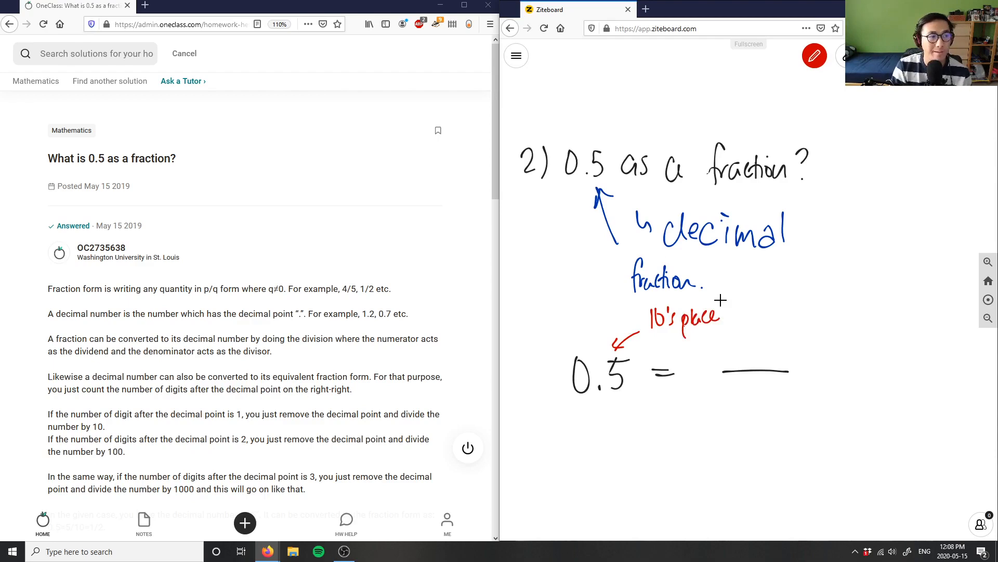
{"action": "left_click", "coordinate": [815, 56]}
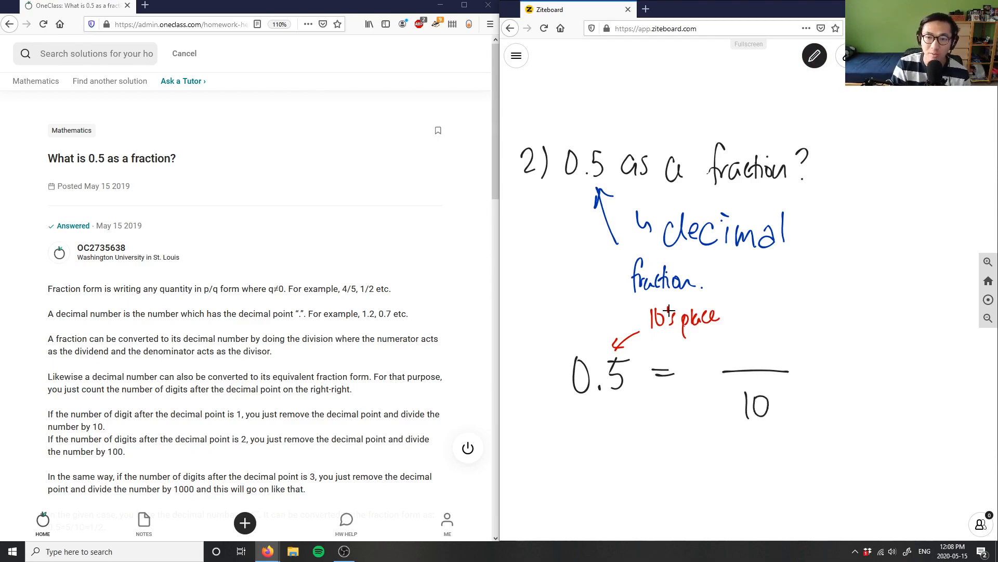
{"action": "mouse_move", "coordinate": [626, 301]}
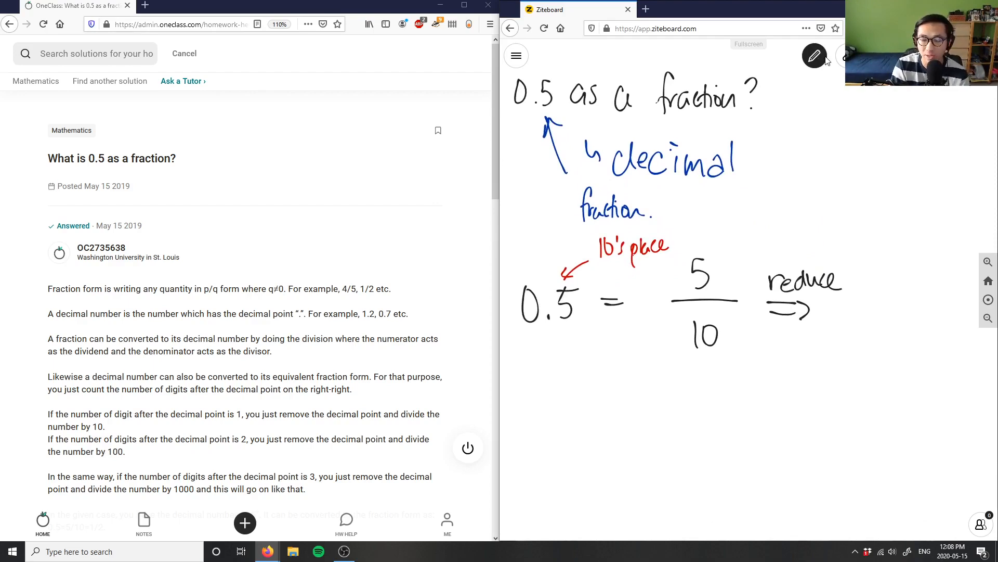
Divide 5 and 10 by 5, write 1/2, and box the answer
{"action": "left_click_drag", "start_coordinate": [720, 277], "coordinate": [739, 261]}
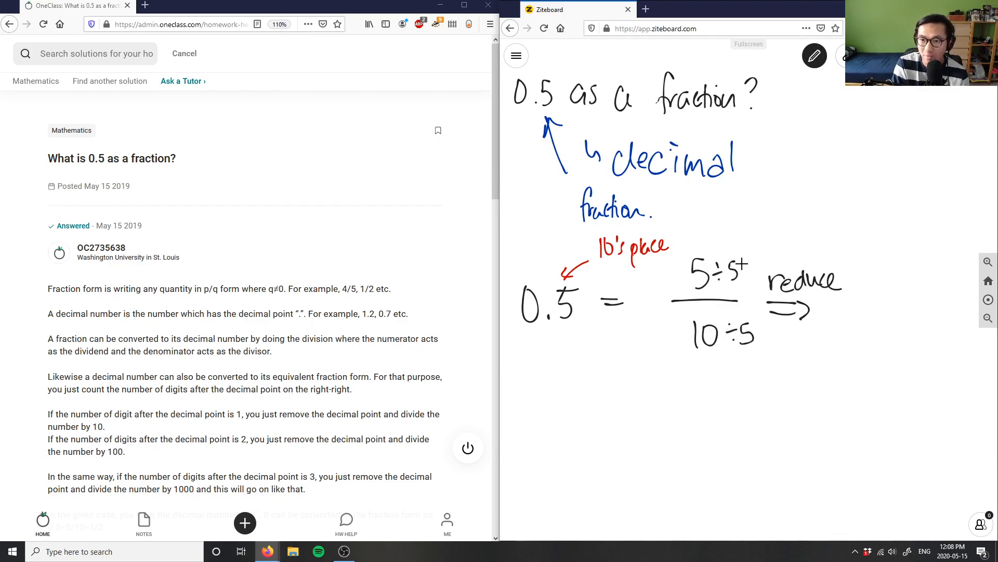
{"action": "left_click_drag", "start_coordinate": [866, 274], "coordinate": [876, 331]}
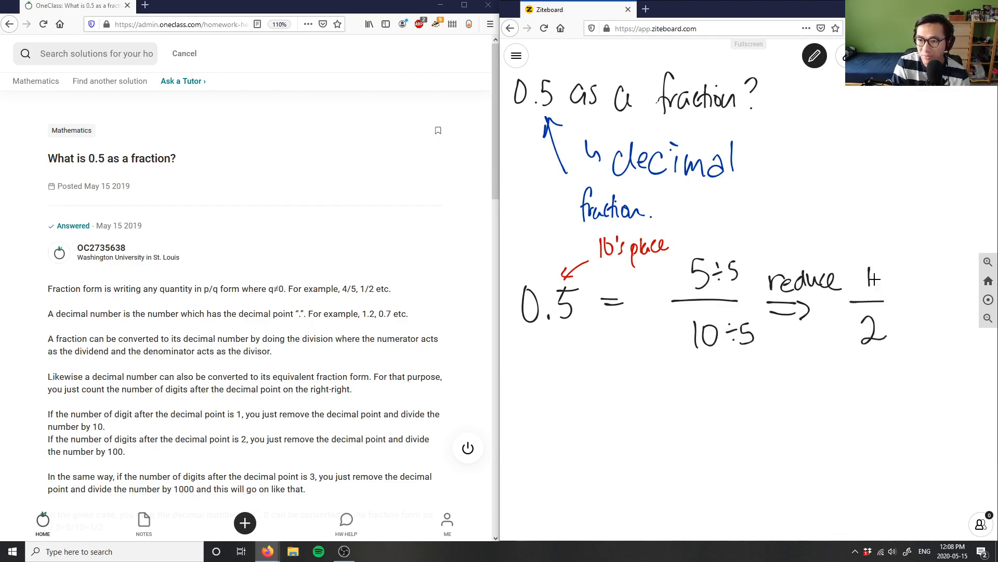
{"action": "left_click_drag", "start_coordinate": [840, 255], "coordinate": [910, 366]}
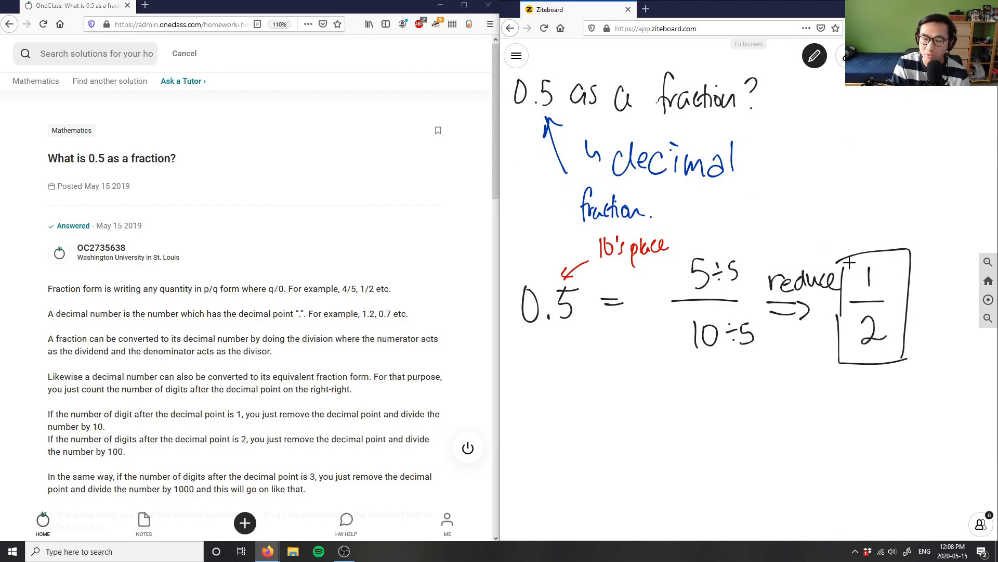
Scroll to Verify solution and comment "Solution is correct, good analysis"
{"action": "scroll", "scroll_direction": "down", "scroll_amount": 3}
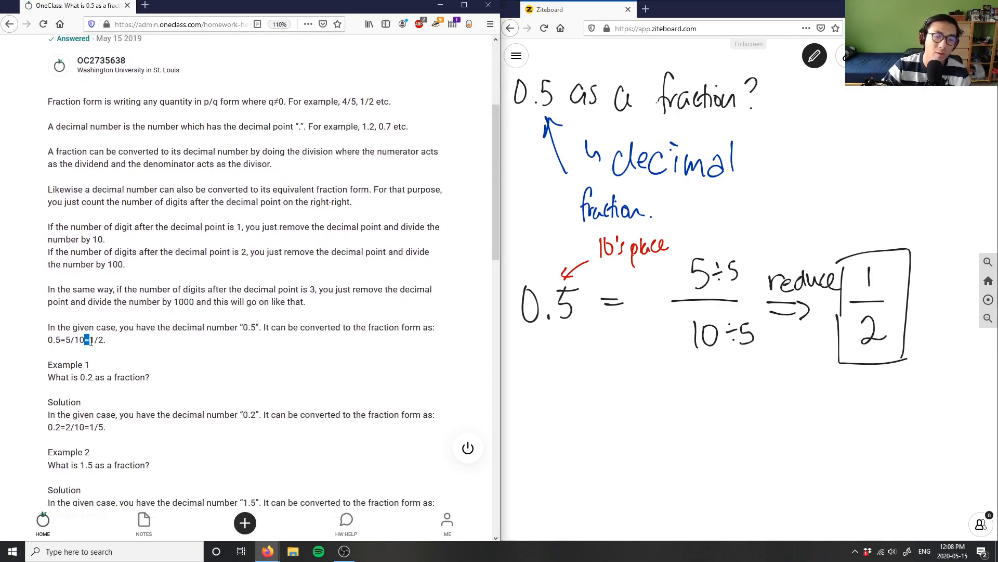
{"action": "scroll", "scroll_direction": "down", "scroll_amount": 3}
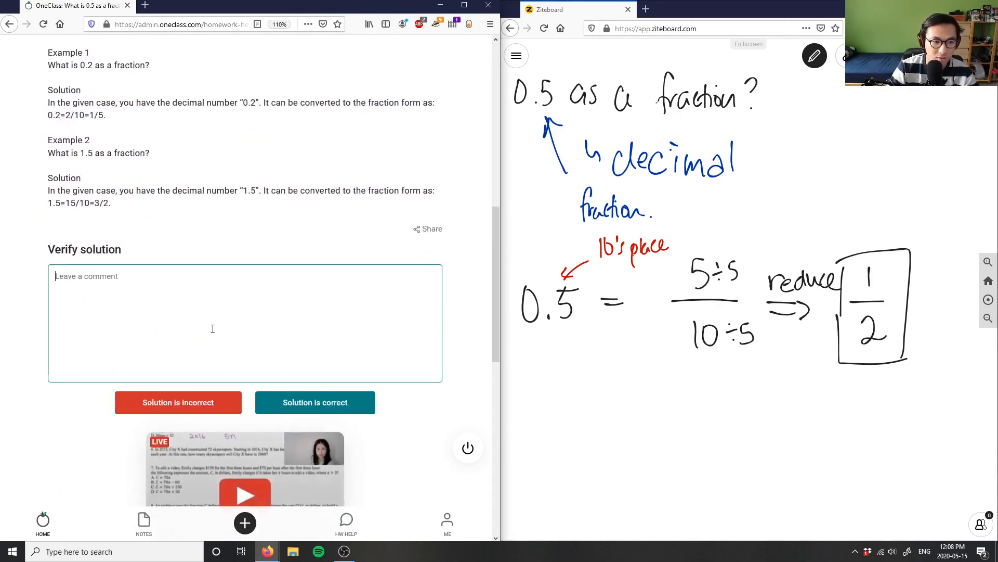
{"action": "type", "text": "Solution is cor"}
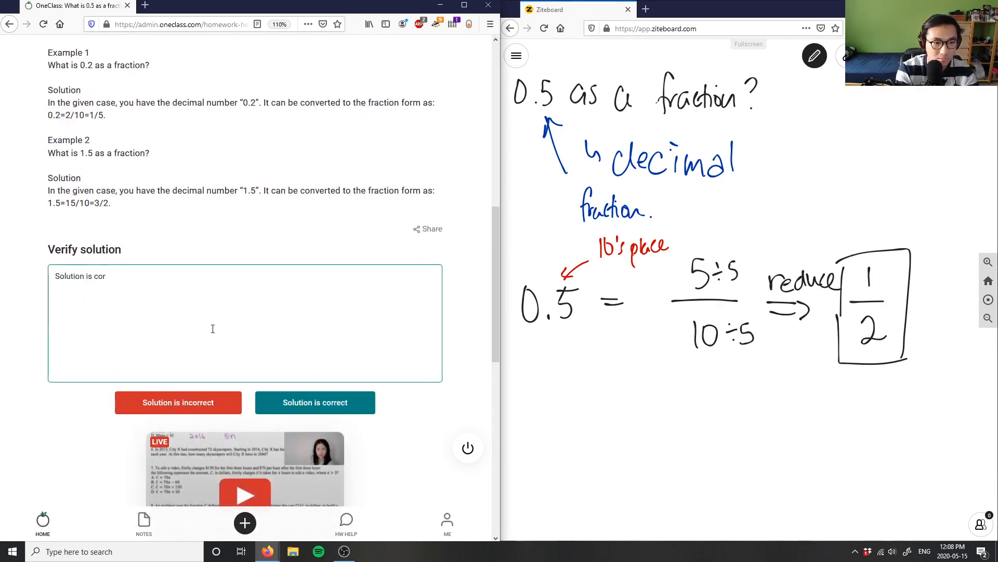
{"action": "type", "text": "rect, good analysis"}
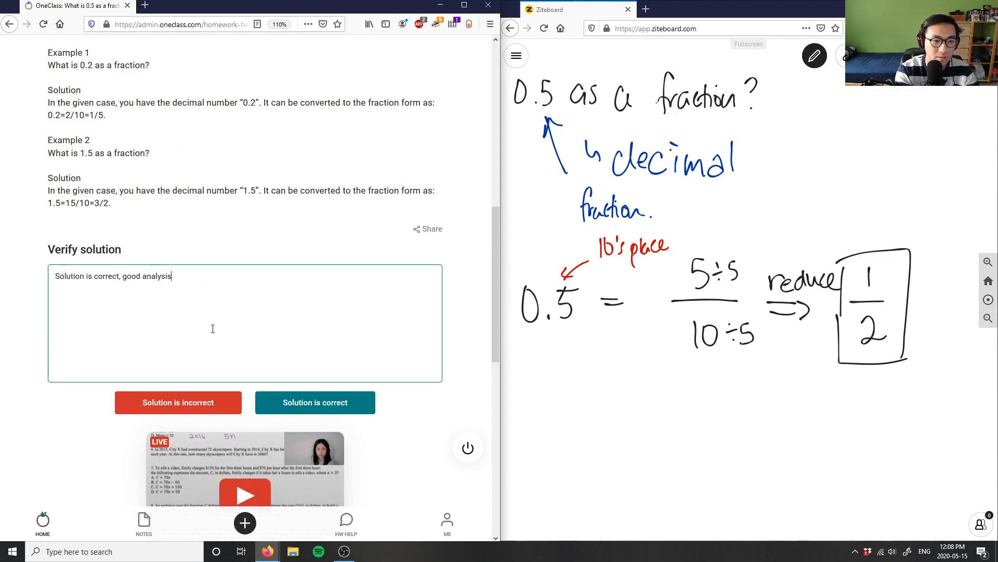